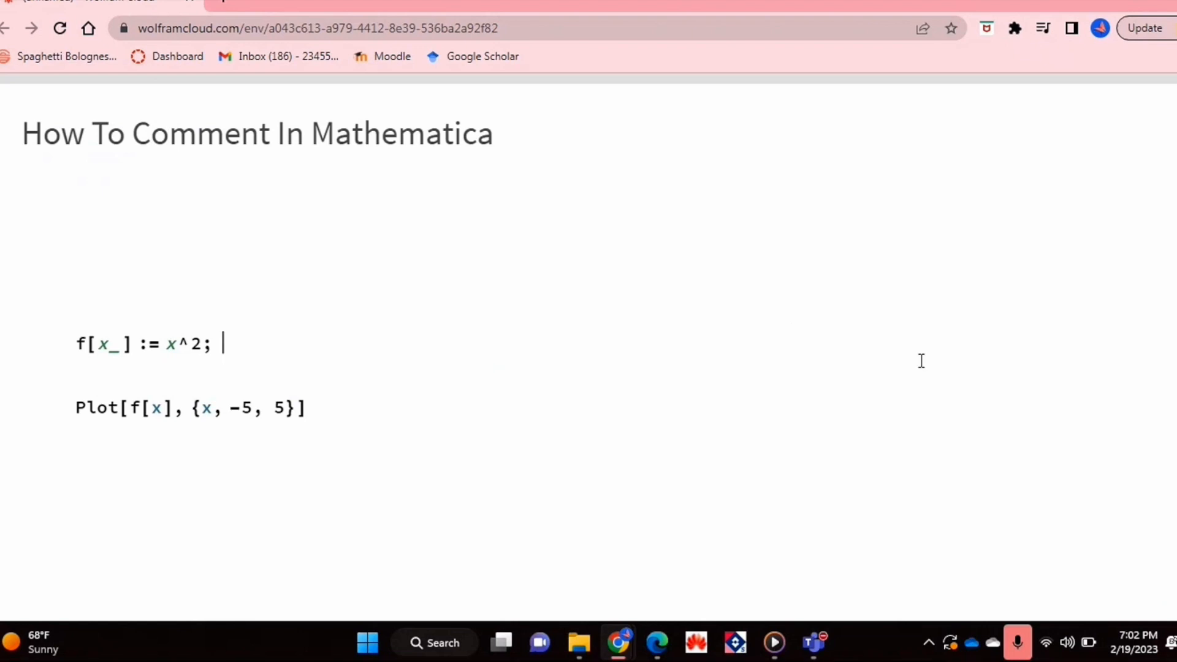
{"action": "type", "text": "("}
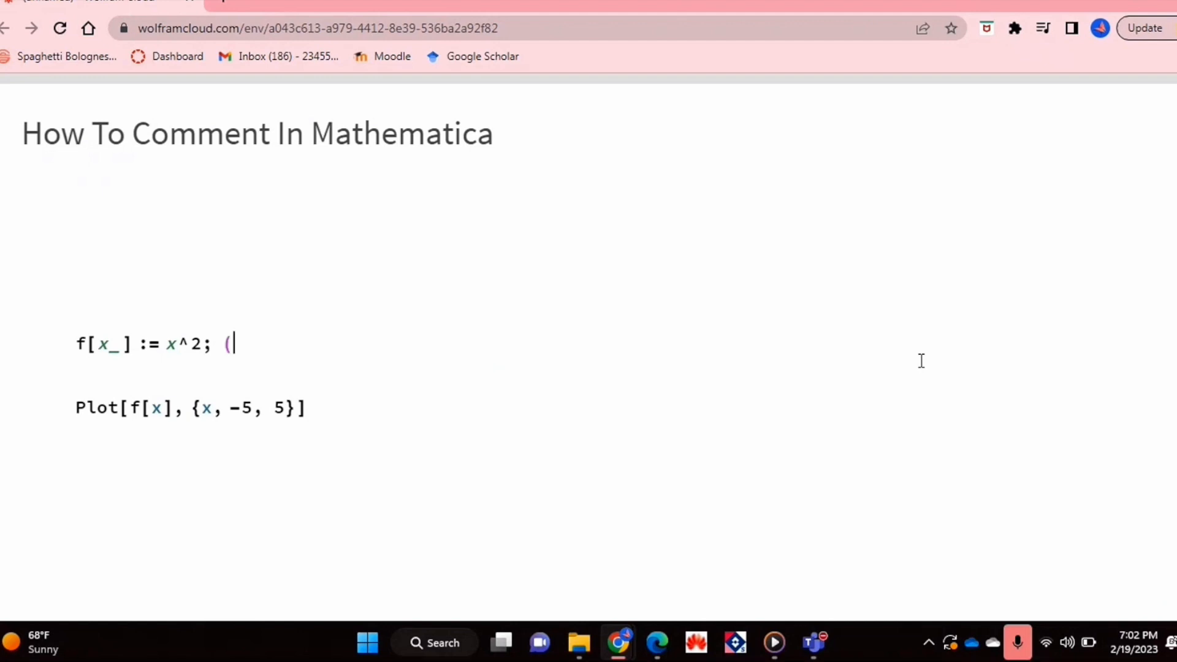
{"action": "type", "text": "*"}
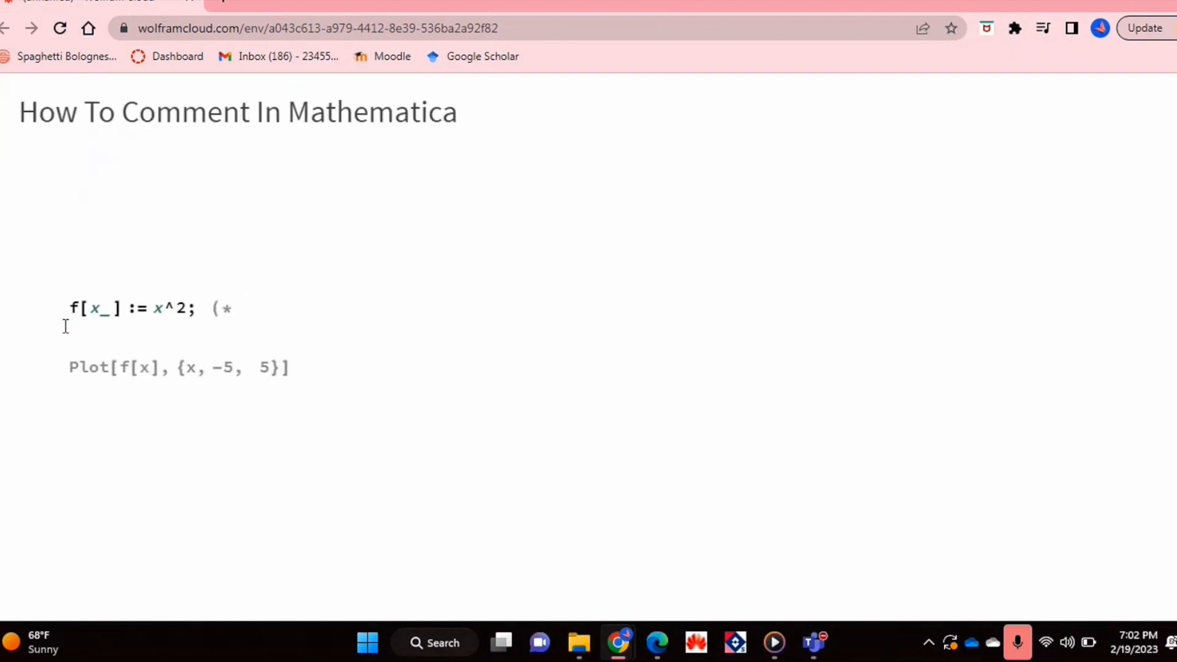
{"action": "type", "text": "*)"}
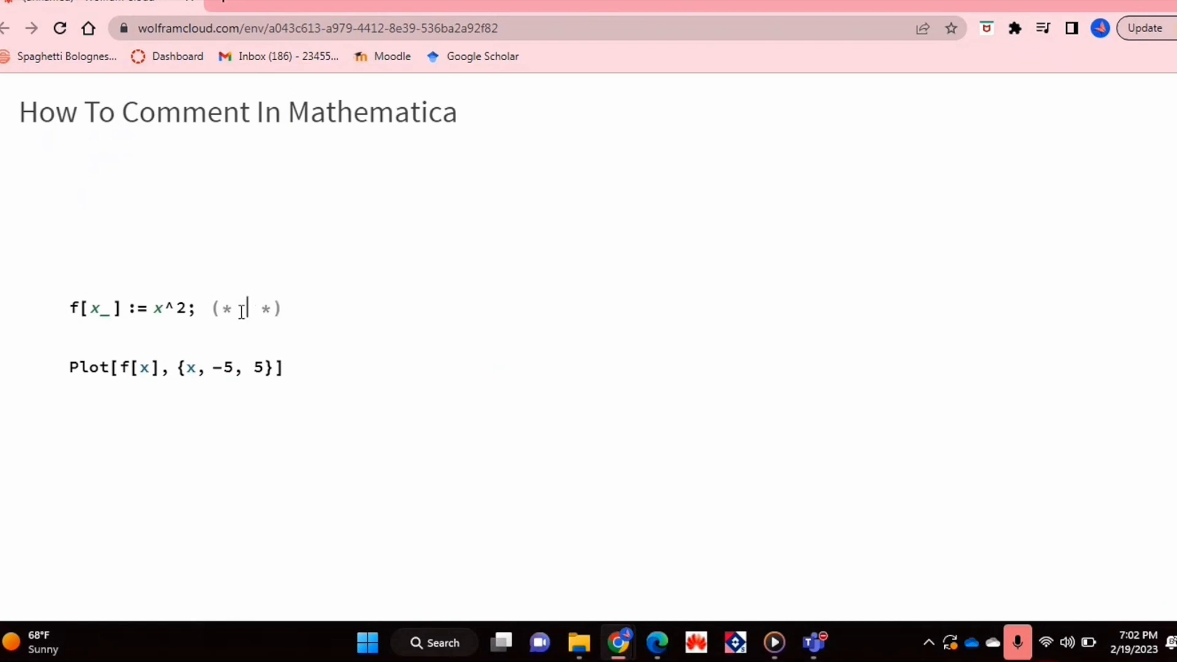
{"action": "type", "text": "This"}
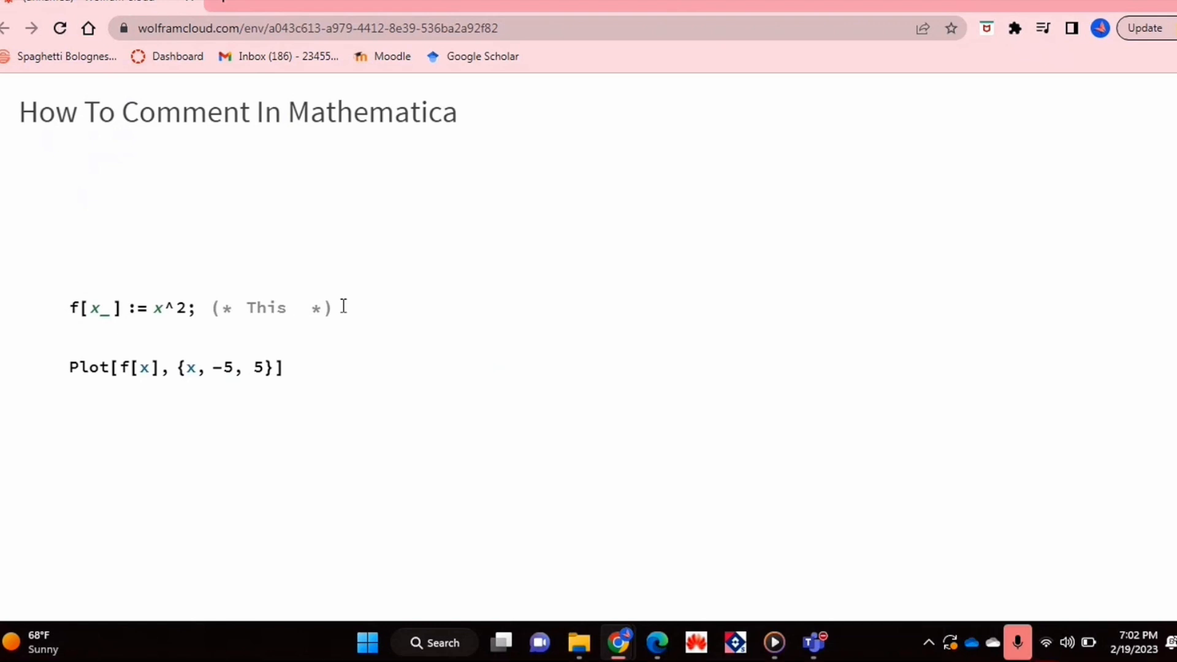
{"action": "type", "text": "i"}
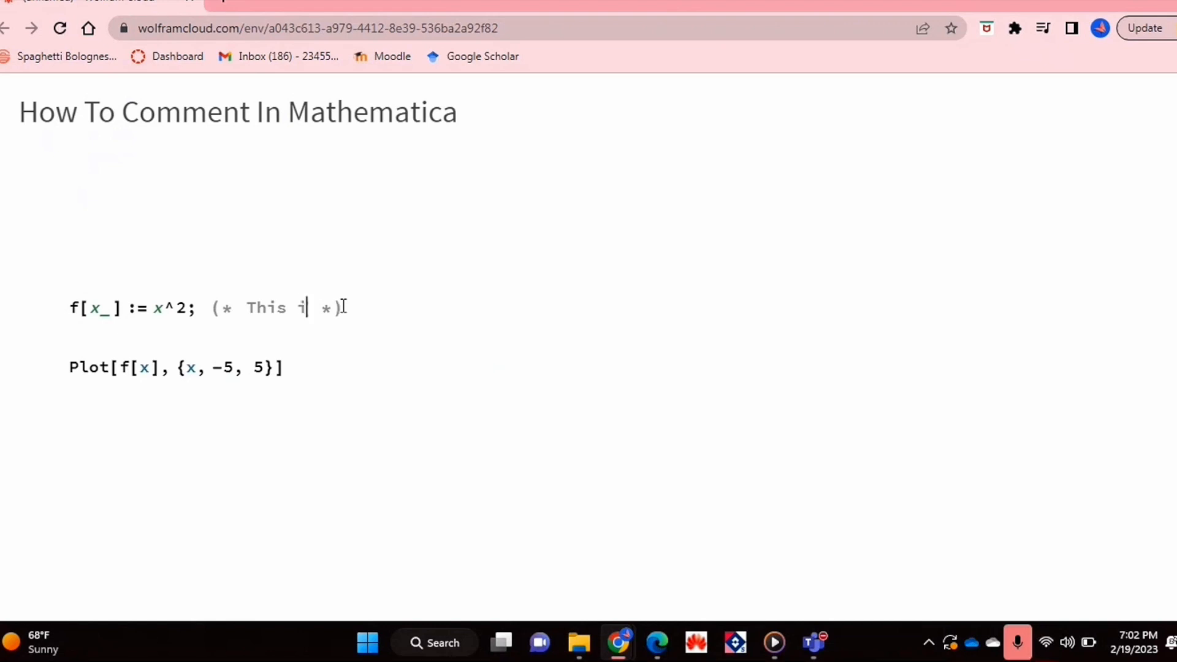
{"action": "type", "text": "s a parabola"}
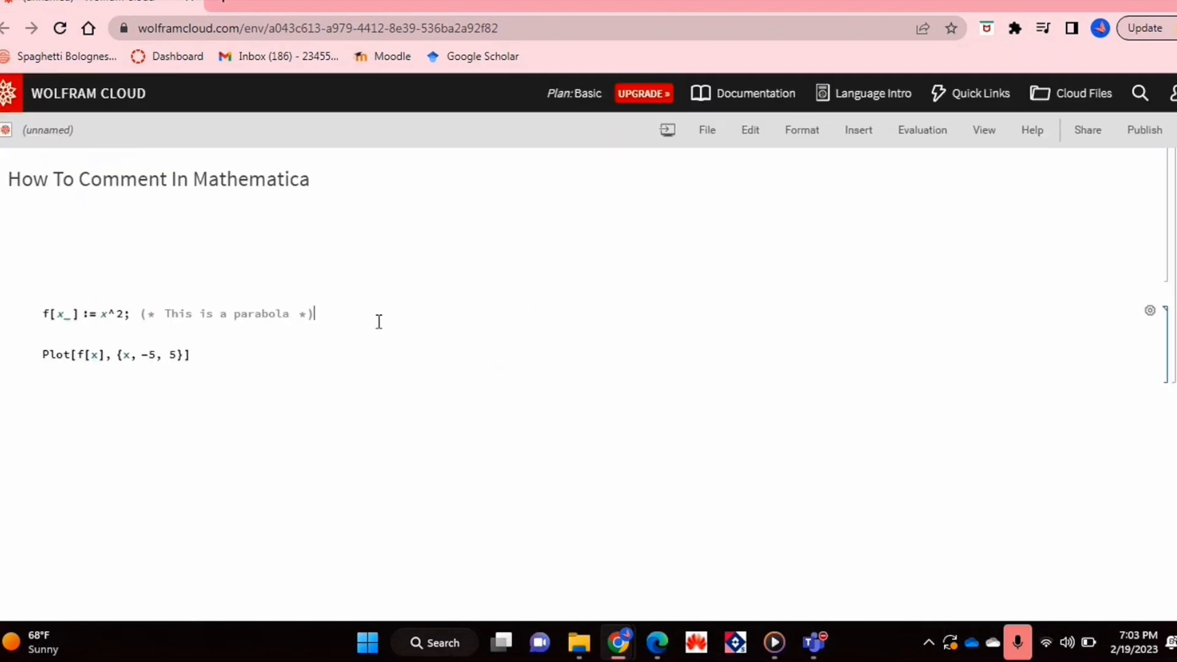